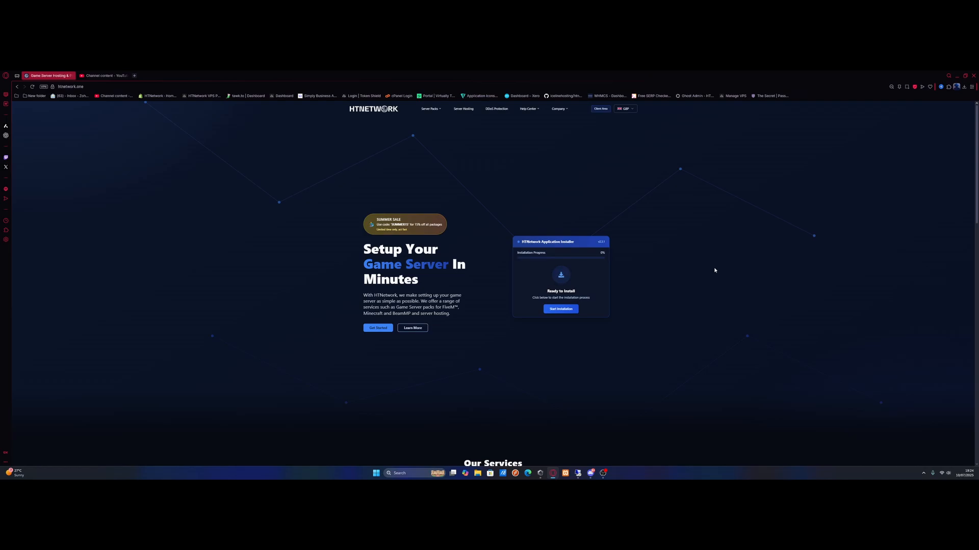
{"action": "mouse_move", "coordinate": [725, 256]}
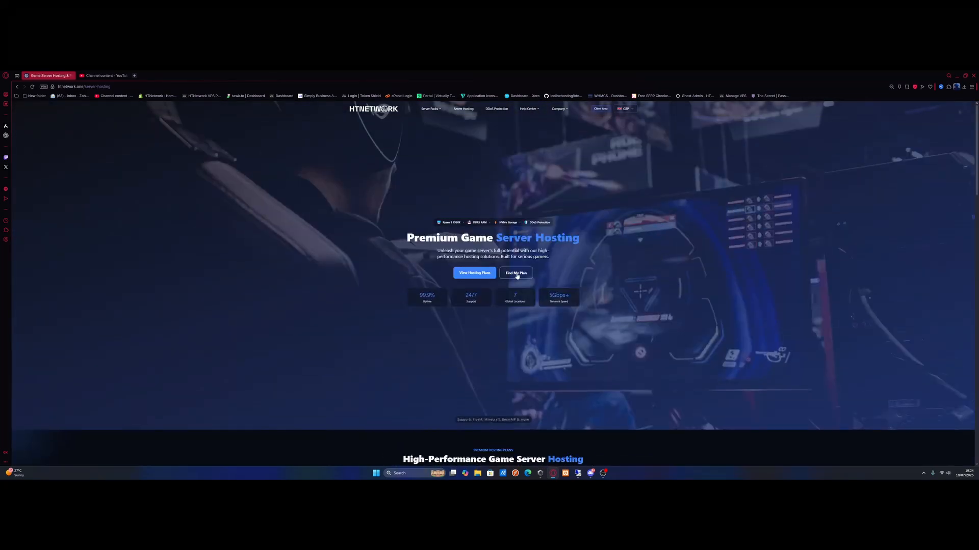
- Run HTNetwork's Find My Plan selector for a FiveM server, reaching the GameFlex 5 configuration
{"action": "left_click", "coordinate": [515, 272]}
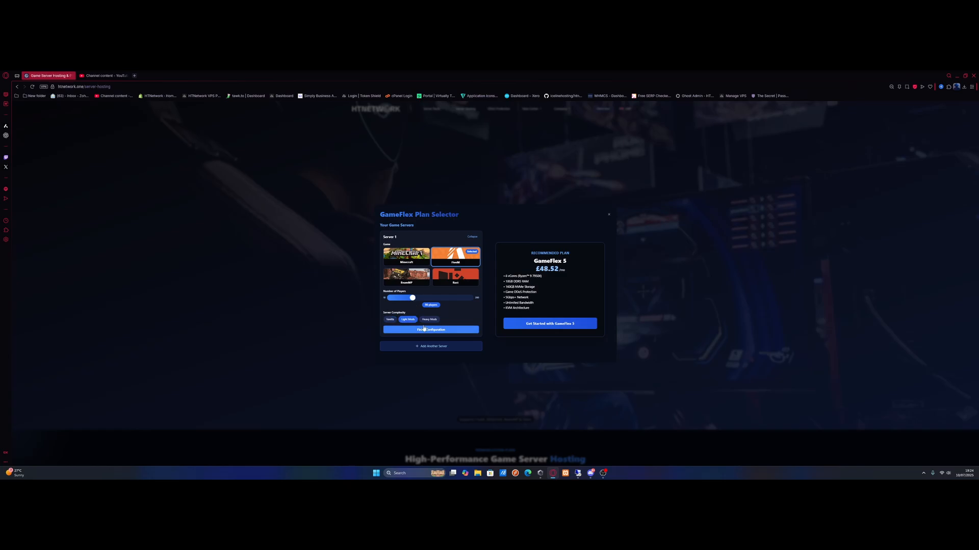
{"action": "left_click", "coordinate": [428, 319]}
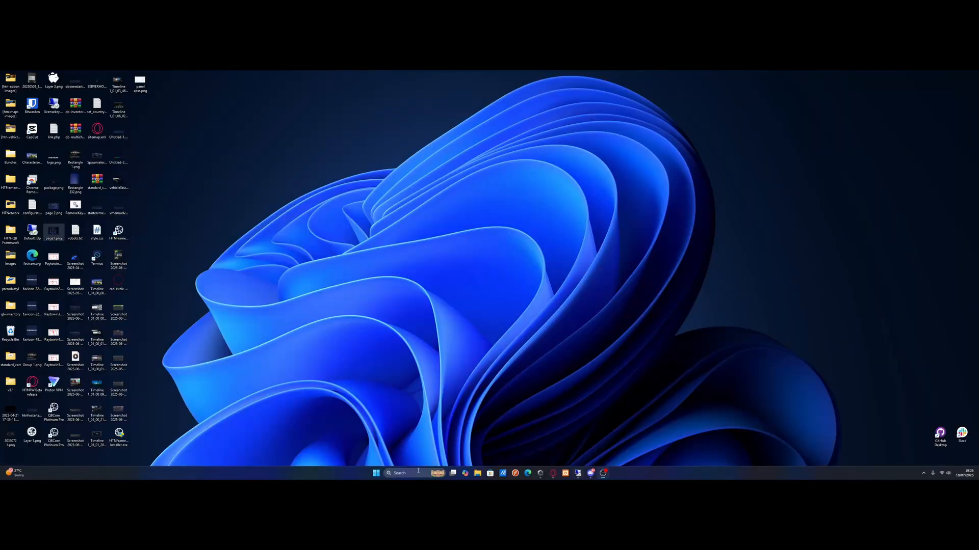
- Launch Remote Desktop Connection from Start and connect to the VPS desktop
{"action": "type", "text": "remot"}
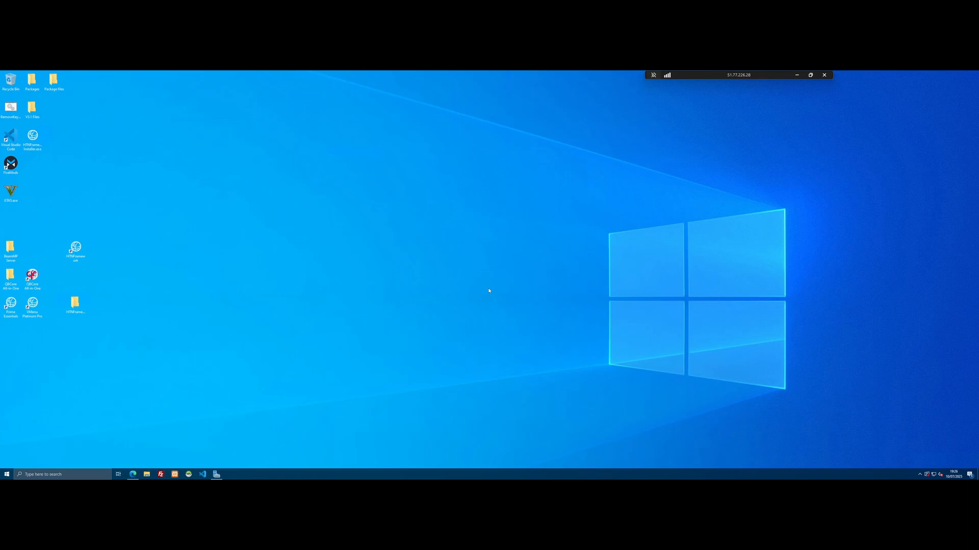
{"action": "mouse_move", "coordinate": [410, 260]}
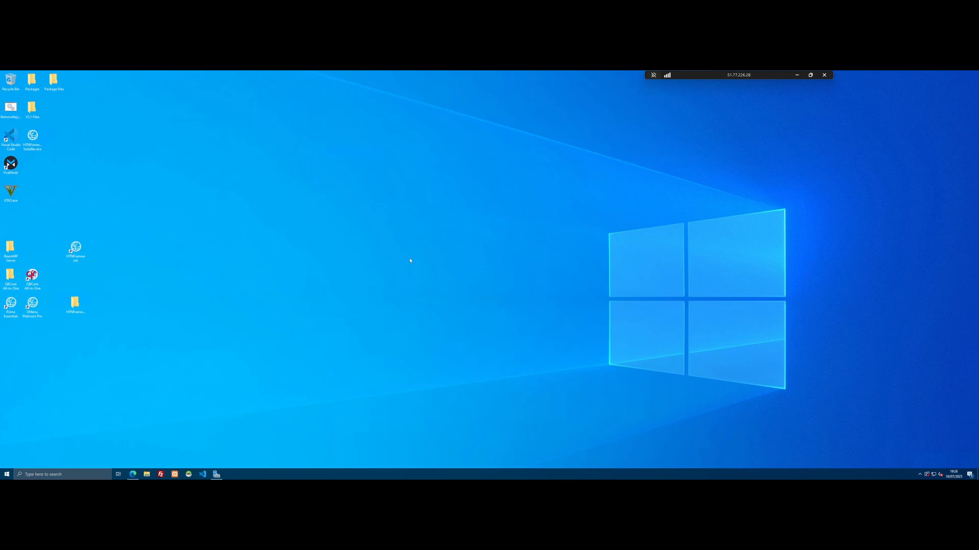
{"action": "mouse_move", "coordinate": [441, 273]}
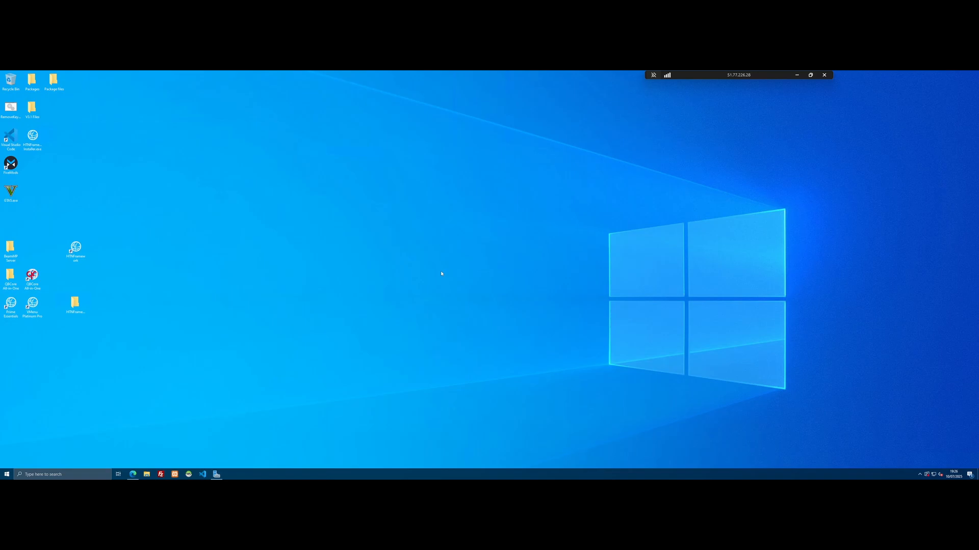
- Create a 'FiveM Server' desktop folder containing a 'Server-files' subfolder, and open it
{"action": "right_click", "coordinate": [441, 273]}
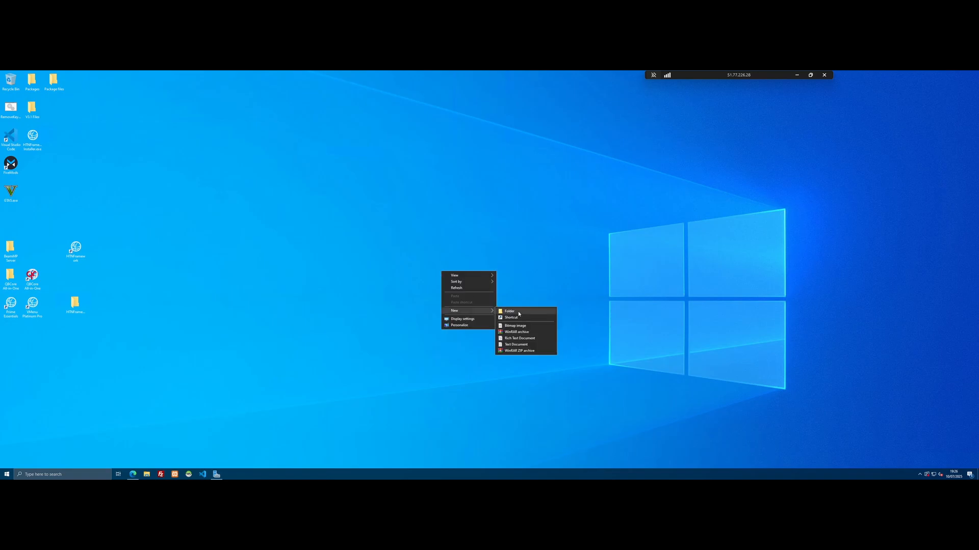
{"action": "left_click", "coordinate": [509, 312]}
{"action": "type", "text": "FiveM Server"}
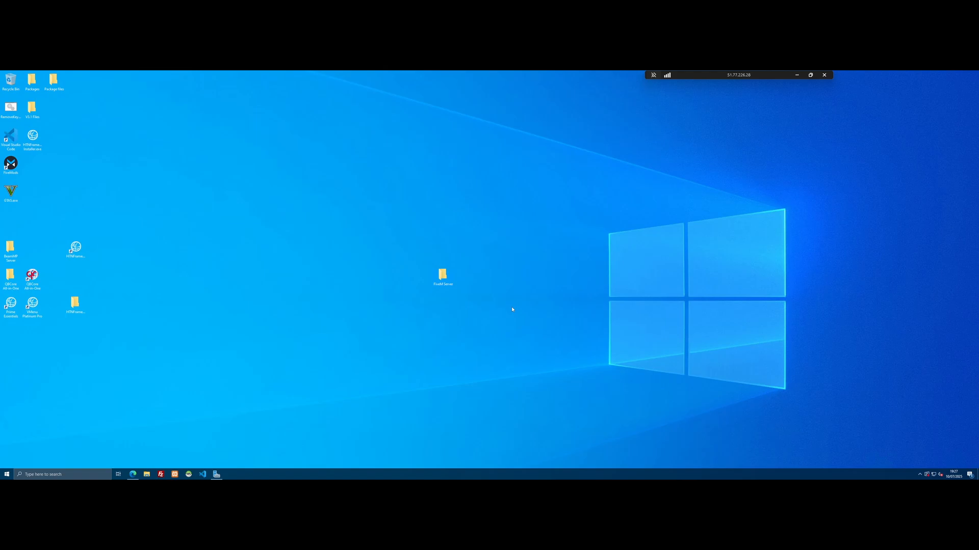
{"action": "right_click", "coordinate": [452, 268]}
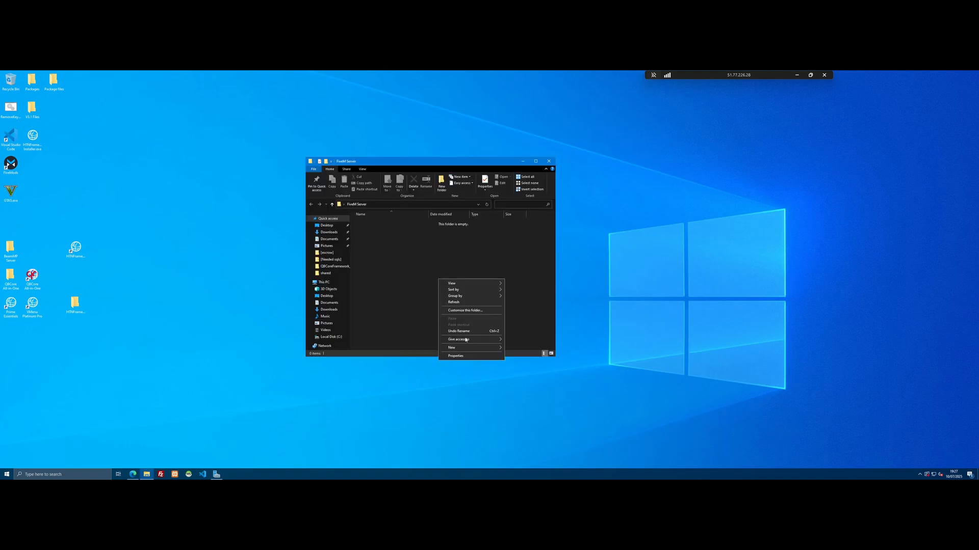
{"action": "left_click", "coordinate": [451, 347]}
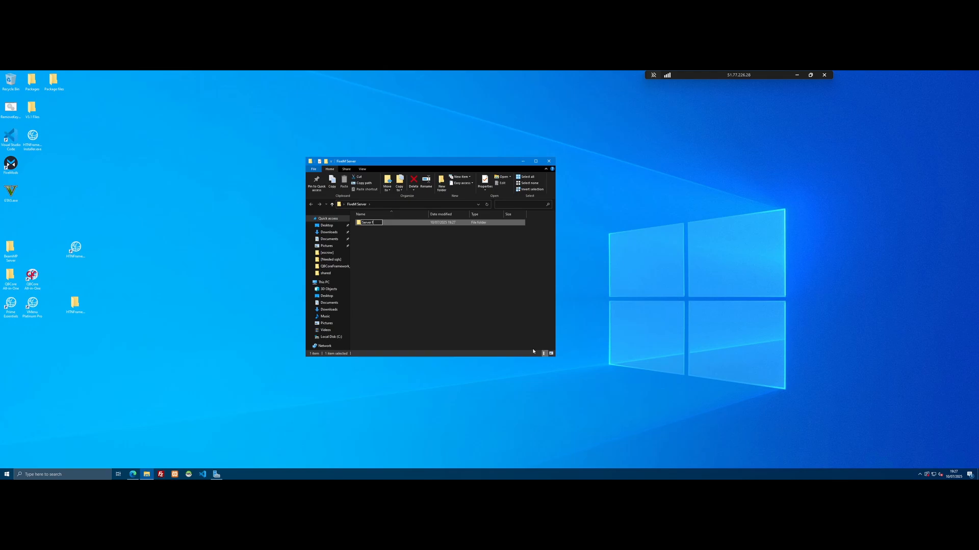
{"action": "double_click", "coordinate": [370, 222]}
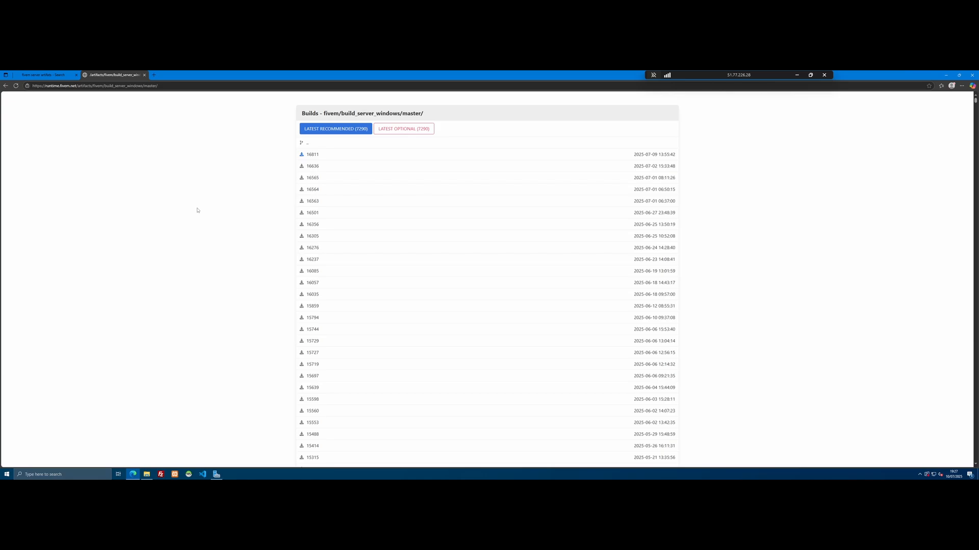
{"action": "mouse_move", "coordinate": [286, 220]}
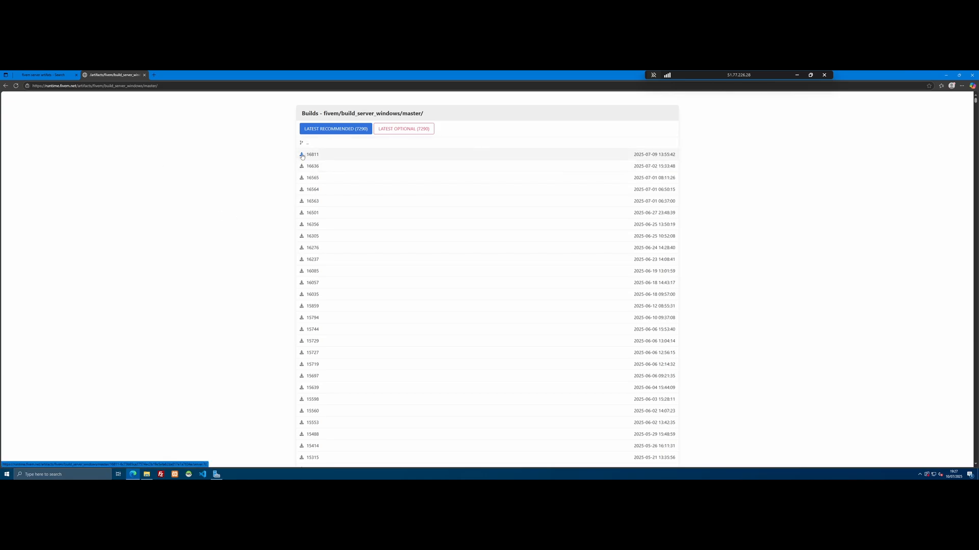
- Download the Windows server build 16811 (server.7z) and open the archive from Downloads
{"action": "left_click", "coordinate": [302, 154]}
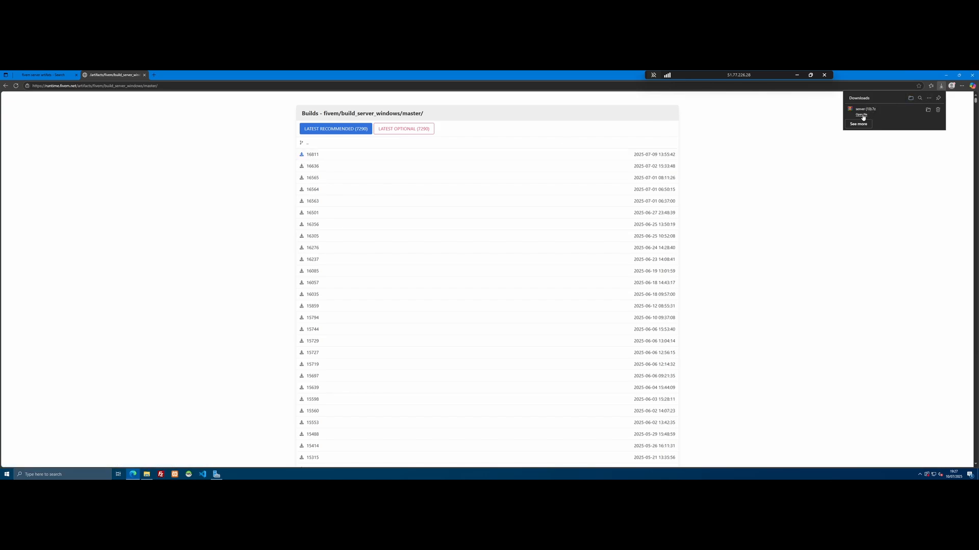
{"action": "left_click", "coordinate": [862, 114]}
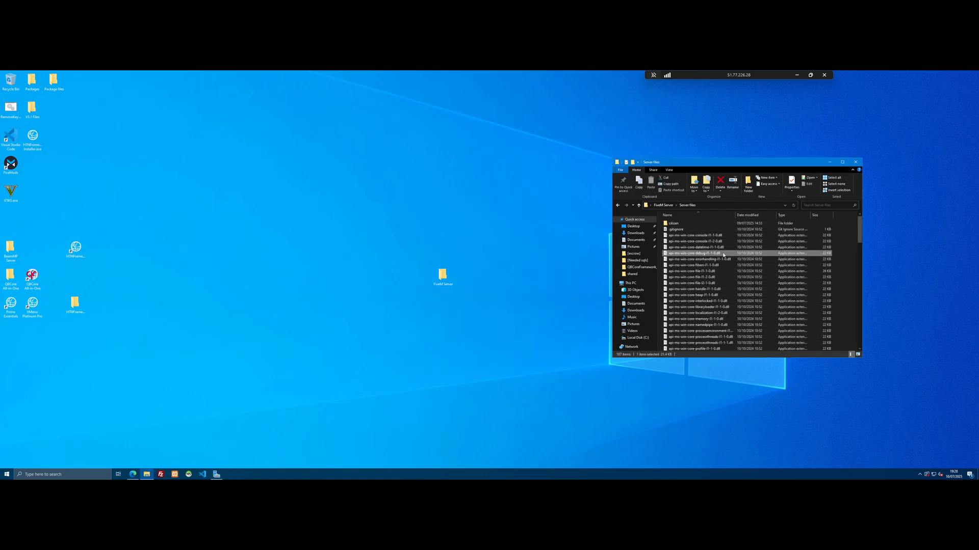
- Launch FXServer.exe from the extracted Server-files folder
{"action": "scroll", "scroll_direction": "down", "scroll_amount": 3}
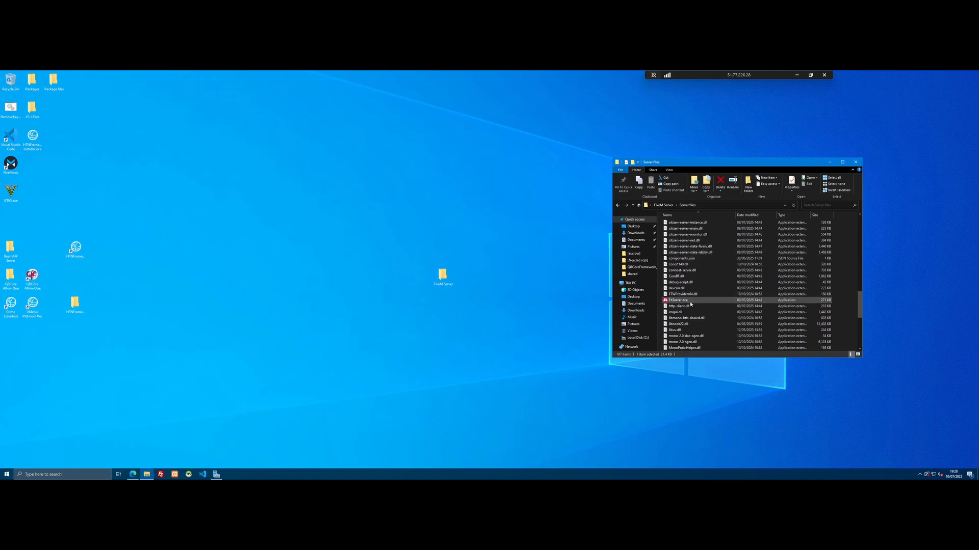
{"action": "double_click", "coordinate": [678, 300]}
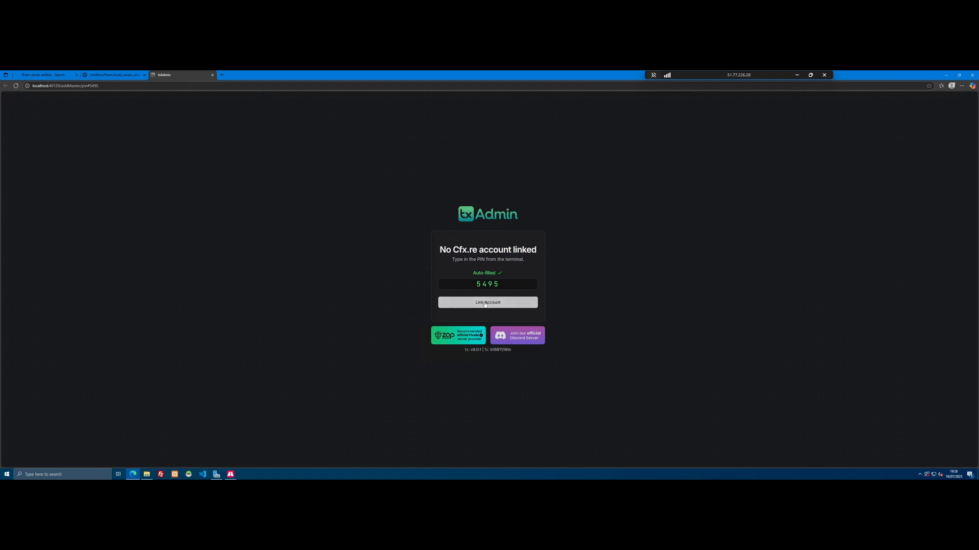
- Link the Cfx.re account with the auto-filled PIN and authorize txAdmin's access
{"action": "left_click", "coordinate": [488, 303]}
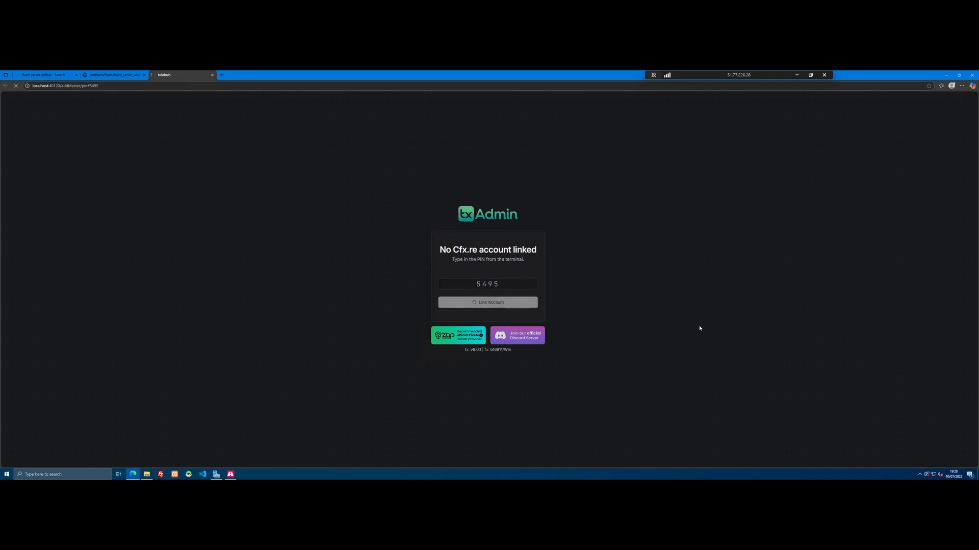
{"action": "left_click", "coordinate": [488, 303]}
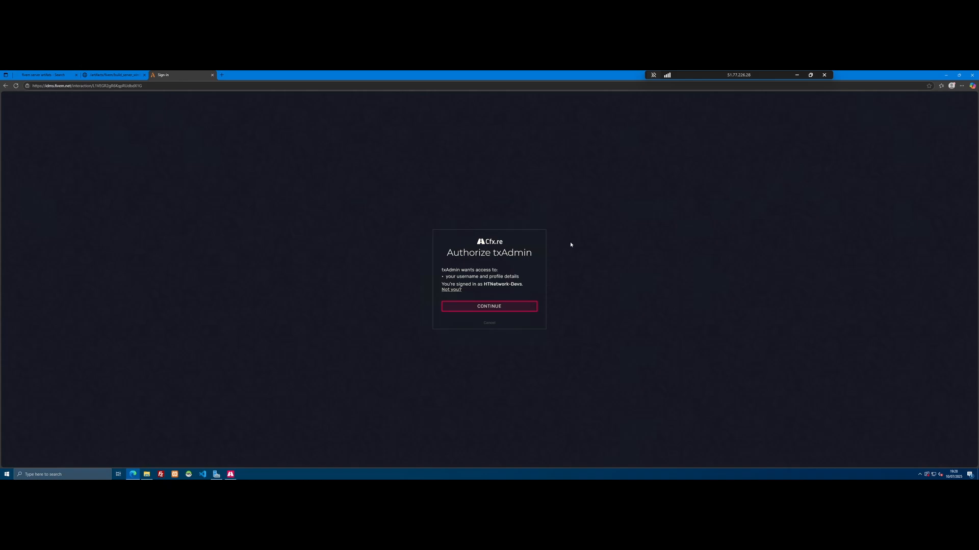
{"action": "mouse_move", "coordinate": [574, 251]}
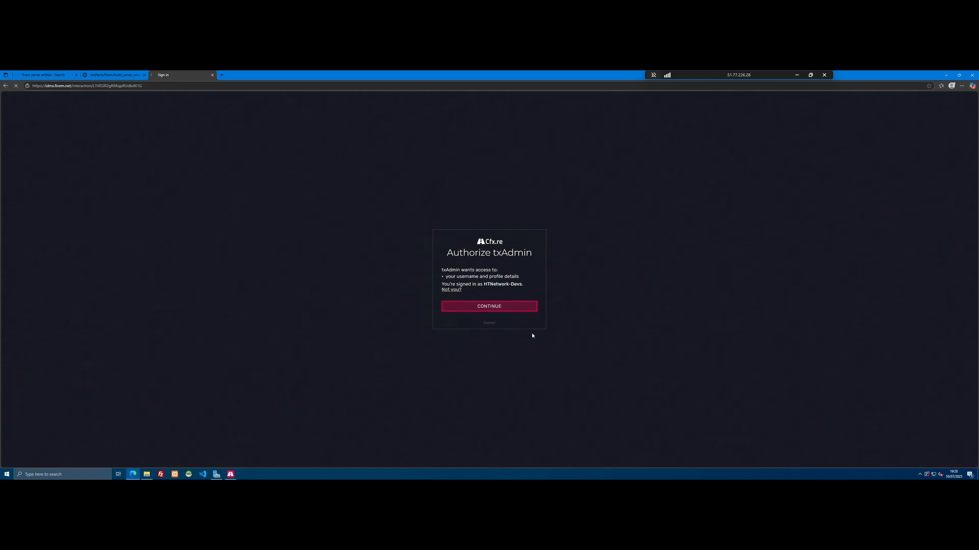
{"action": "left_click", "coordinate": [489, 306]}
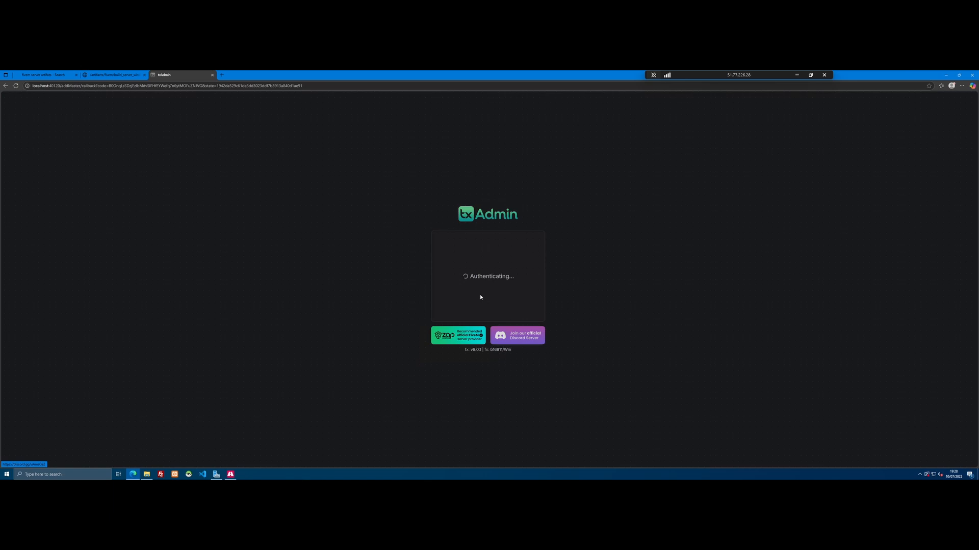
{"action": "left_click", "coordinate": [487, 281]}
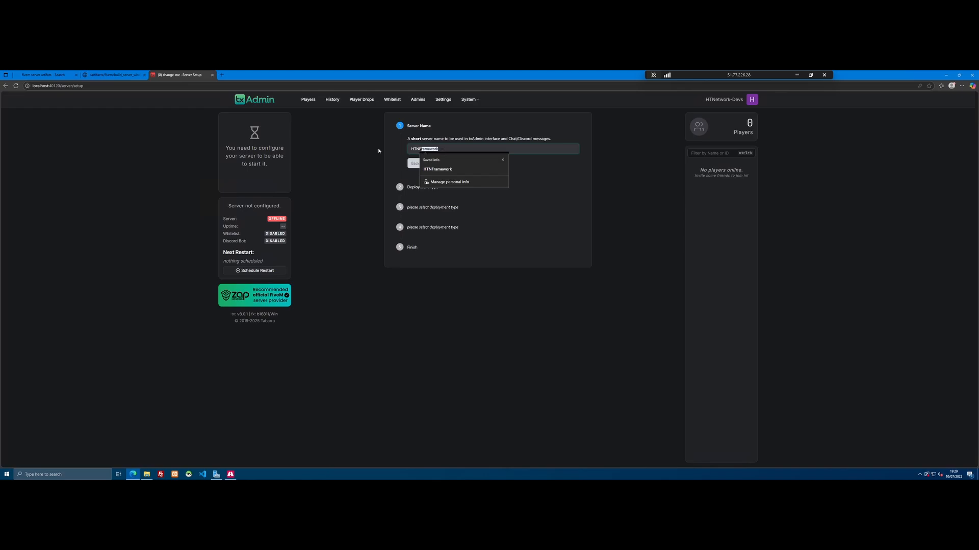
- Name the server 'HTN Server' and choose Popular Recipes deployment
{"action": "type", "text": "HTN"}
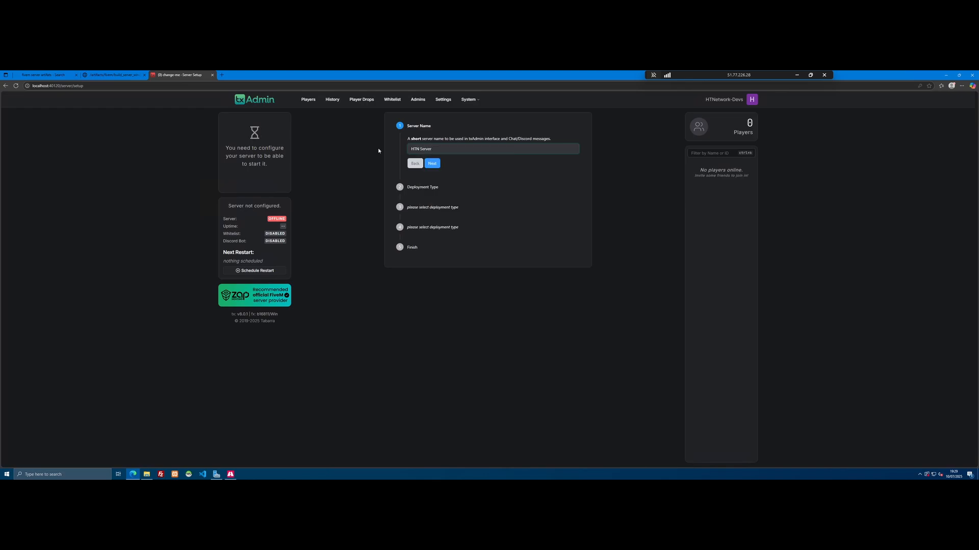
{"action": "left_click", "coordinate": [491, 148]}
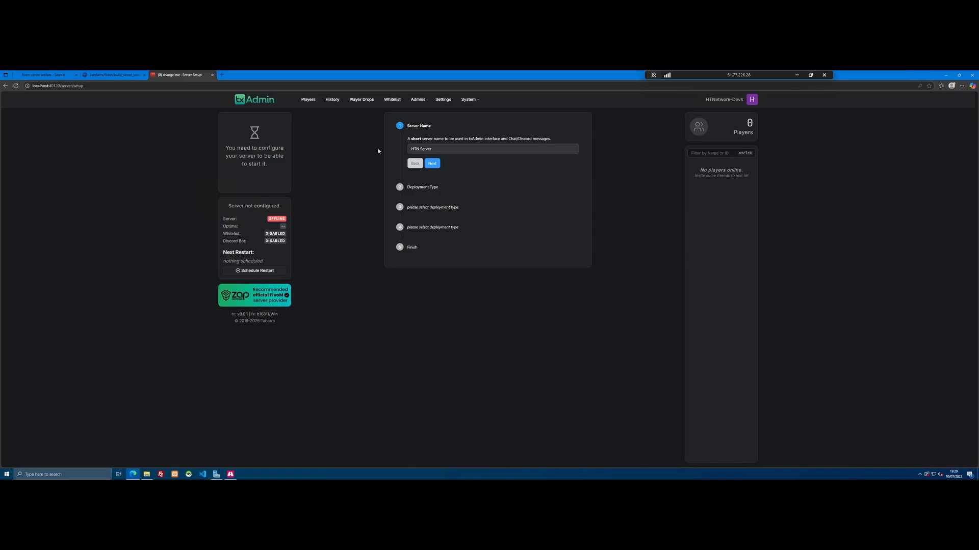
{"action": "mouse_move", "coordinate": [408, 180]}
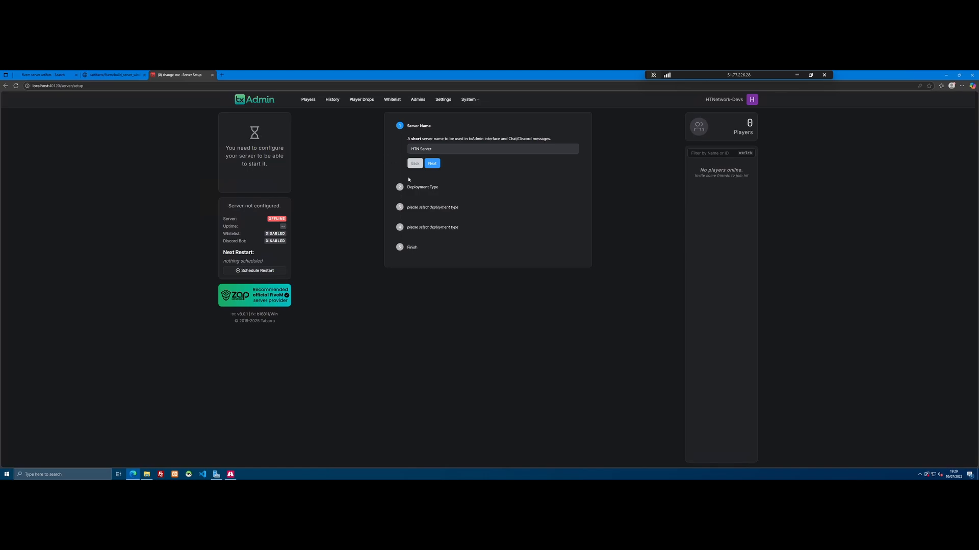
{"action": "left_click", "coordinate": [431, 163]}
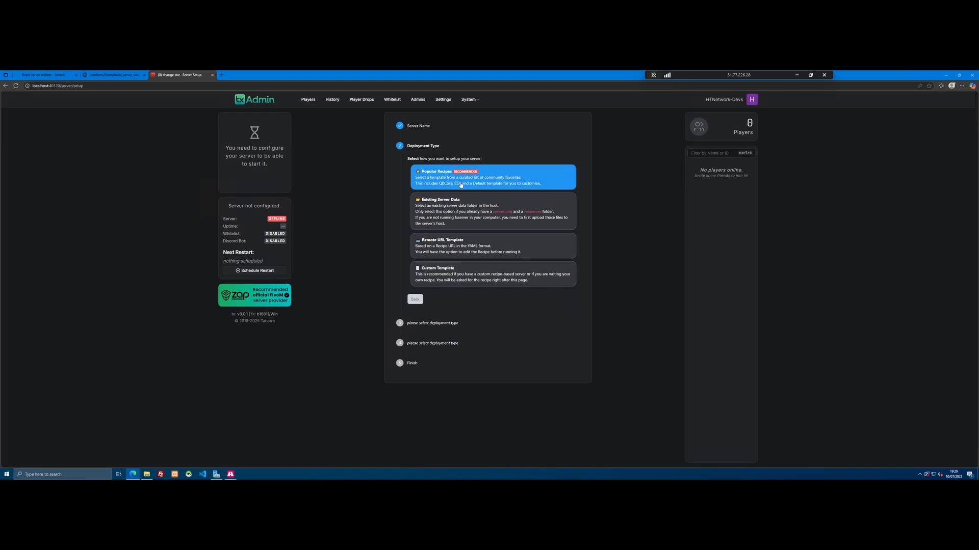
{"action": "left_click", "coordinate": [492, 177]}
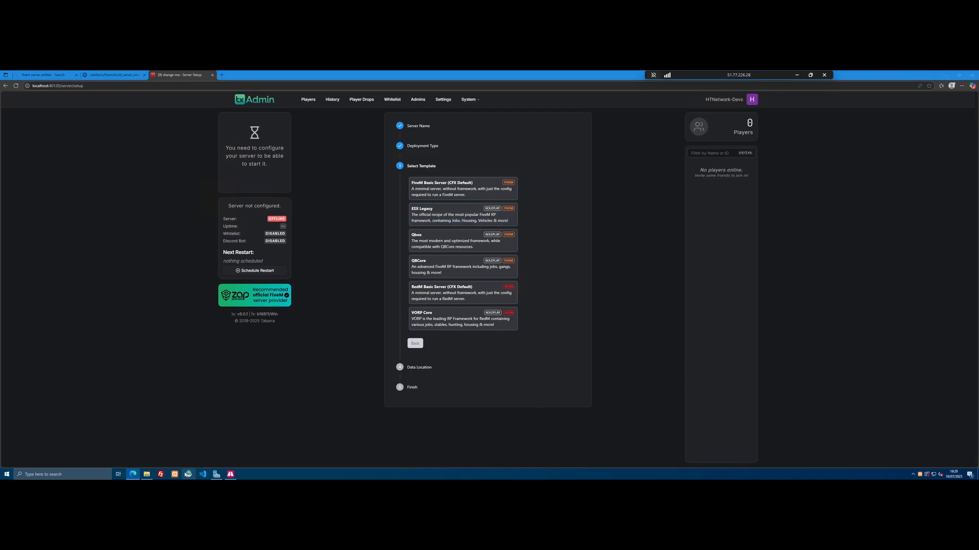
- In a new tab, search Bing for xampp and open its download page
{"action": "left_click", "coordinate": [216, 474]}
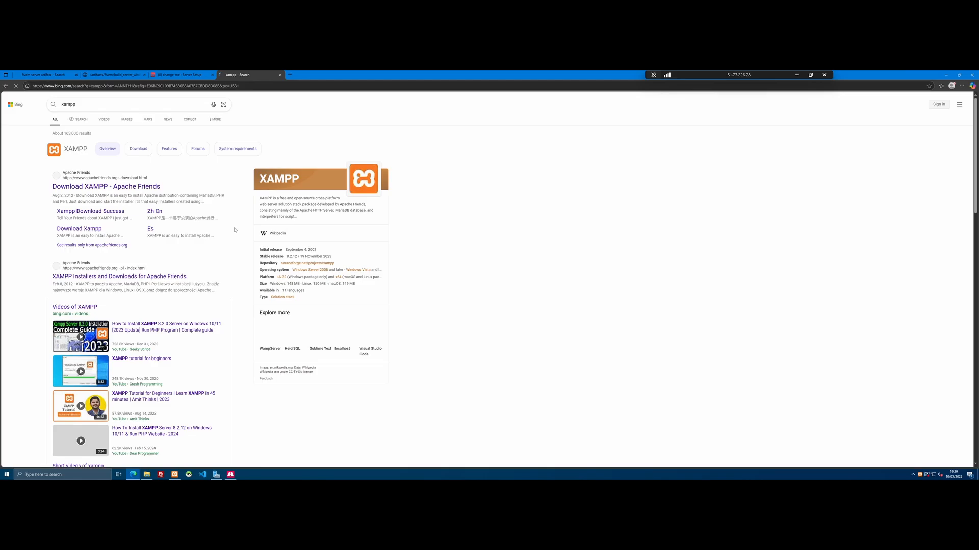
{"action": "left_click", "coordinate": [181, 74]}
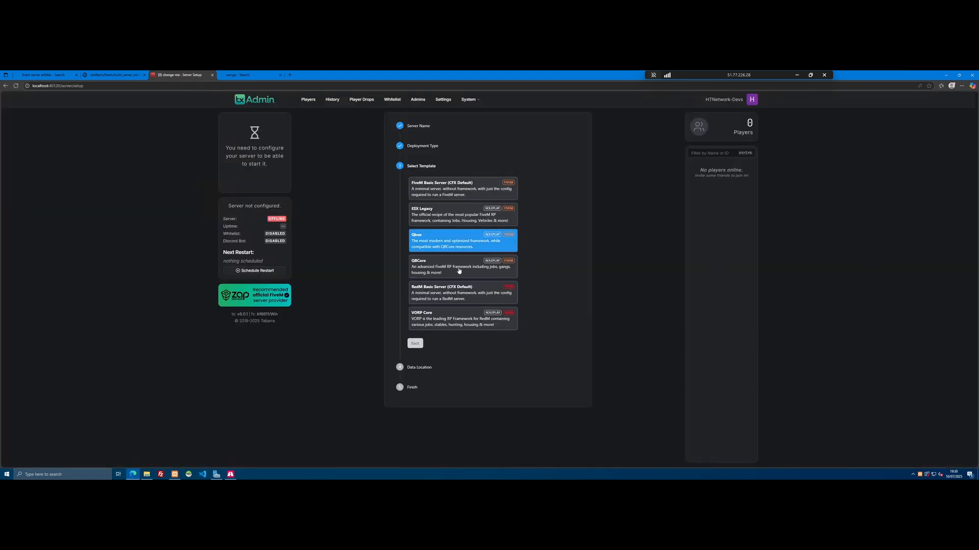
- Select the QBCore template and save the suggested data location path
{"action": "left_click", "coordinate": [461, 267]}
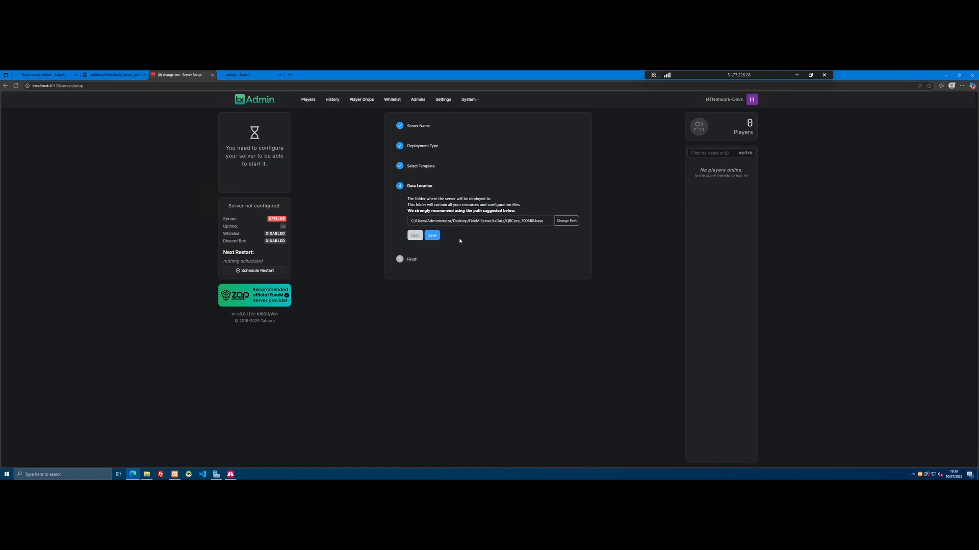
{"action": "left_click", "coordinate": [431, 235]}
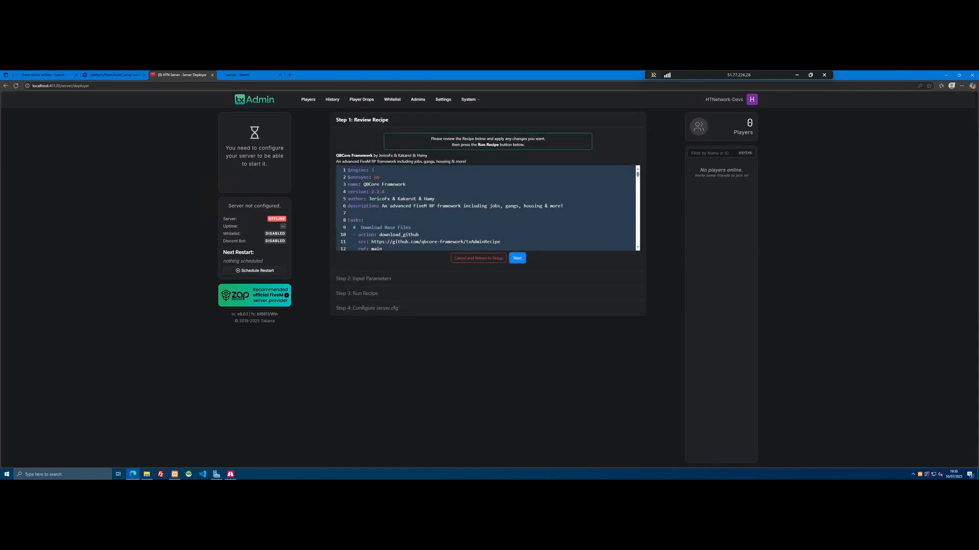
- Accept the QBCore recipe and open the Cfx.re Portal link for a registration key
{"action": "left_click", "coordinate": [516, 257]}
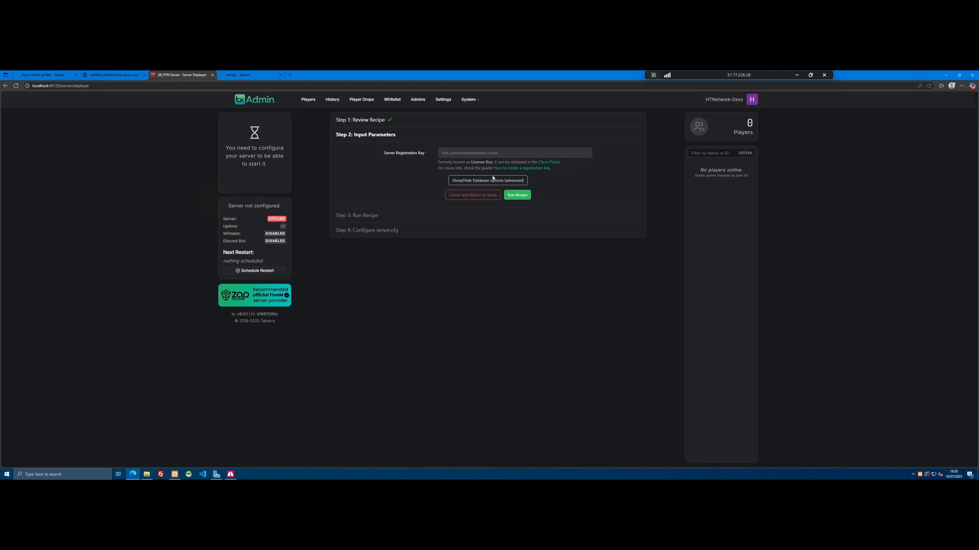
{"action": "mouse_move", "coordinate": [522, 167]}
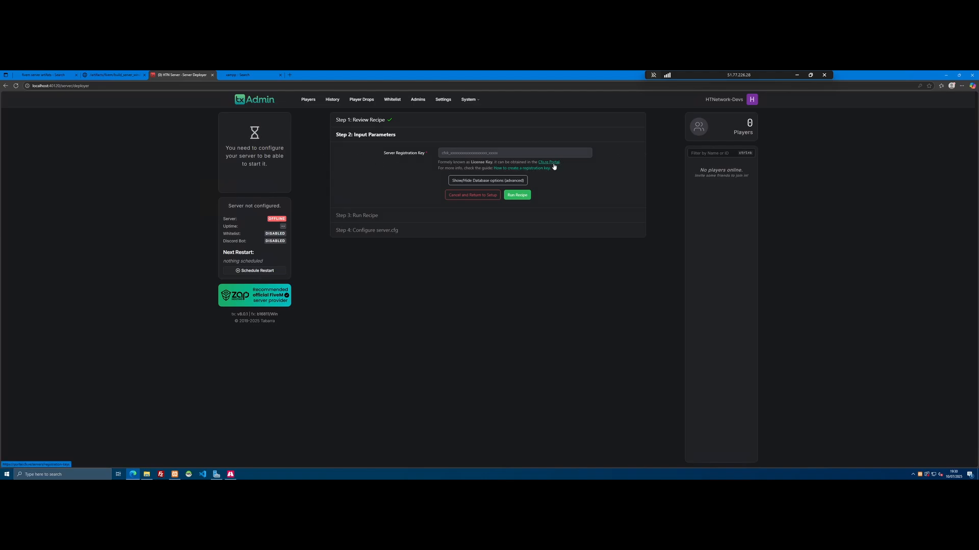
{"action": "left_click", "coordinate": [546, 162]}
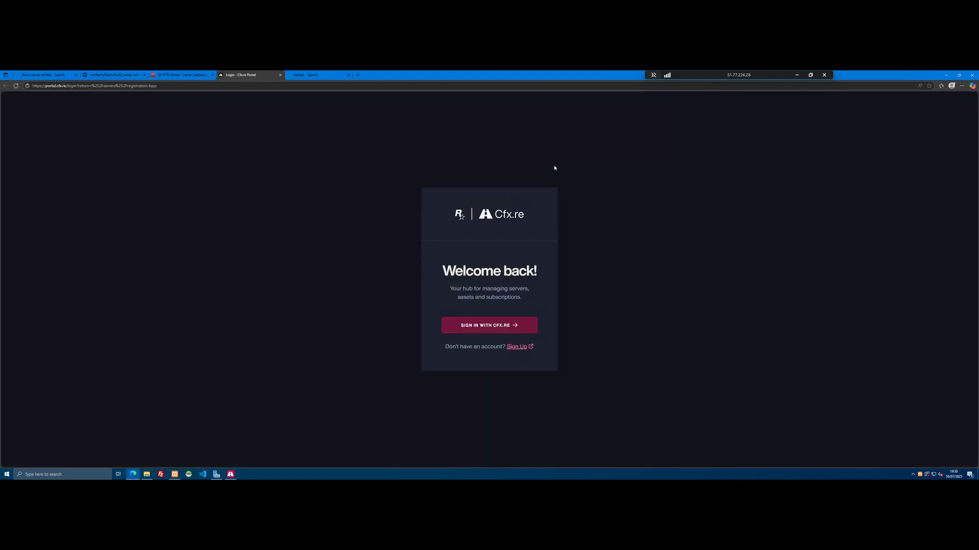
- Sign in to the Cfx.re Portal to view server registration keys, then return to txAdmin
{"action": "left_click", "coordinate": [489, 326]}
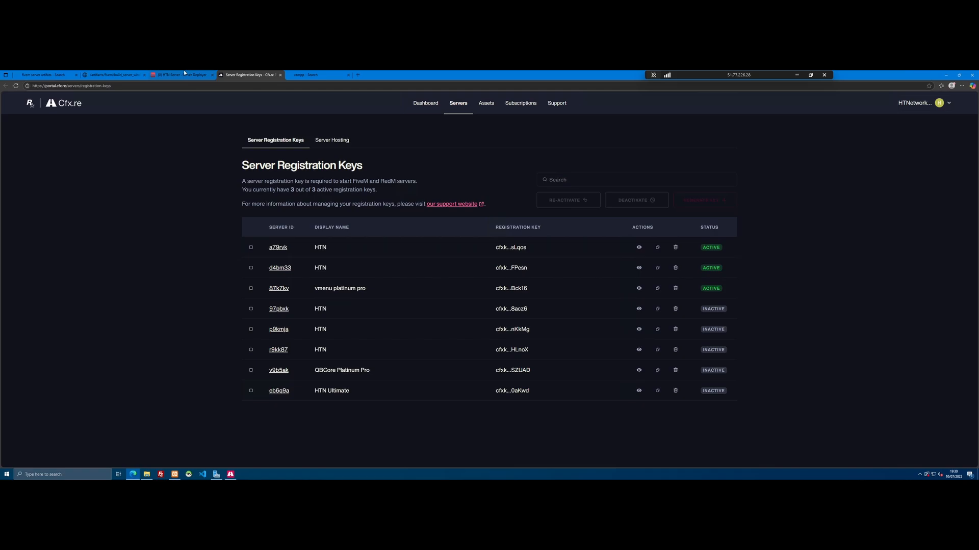
{"action": "left_click", "coordinate": [180, 75]}
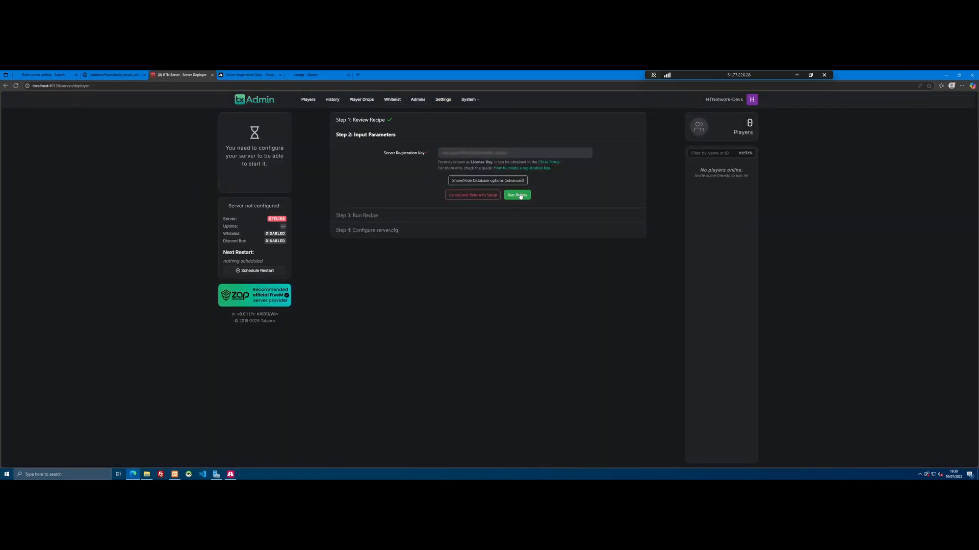
- Run the QBCore recipe with the registration key until the deploy validates at 100%
{"action": "left_click", "coordinate": [517, 195]}
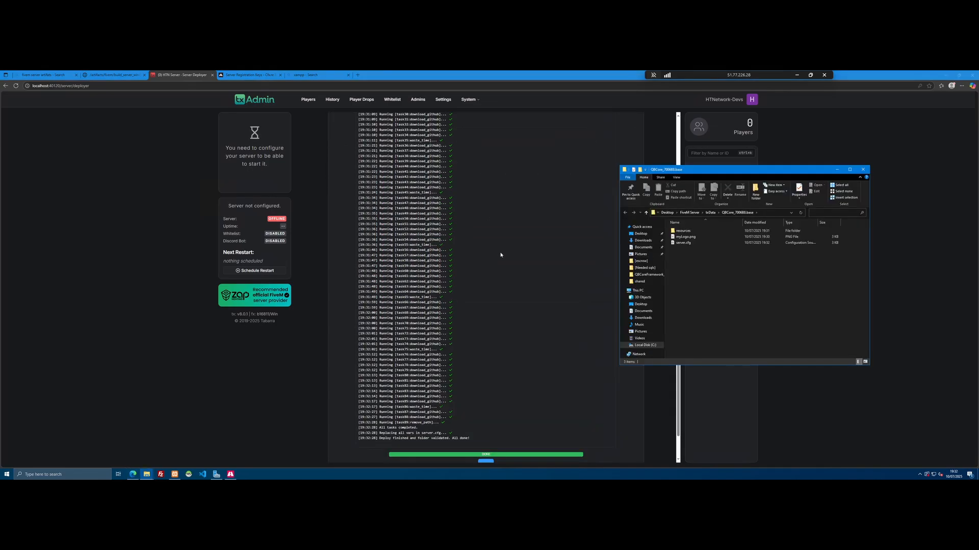
{"action": "mouse_move", "coordinate": [769, 173]}
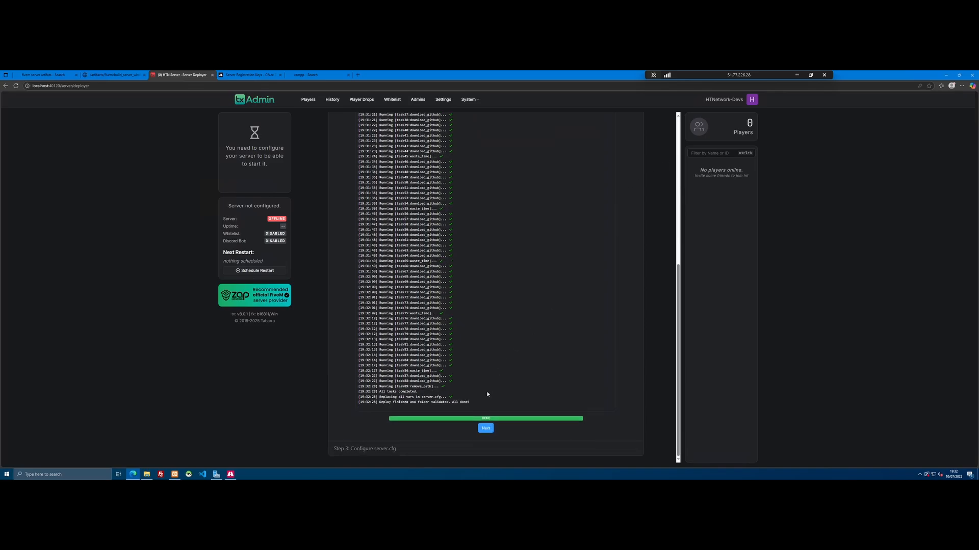
- Look through the generated server.cfg, then save it and start HTN Server
{"action": "left_click", "coordinate": [485, 428]}
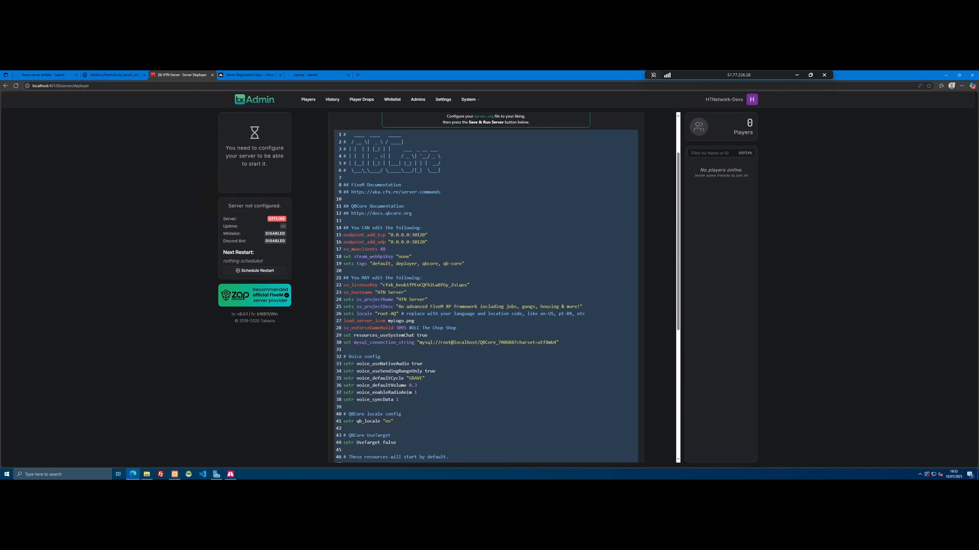
{"action": "scroll", "scroll_direction": "down", "scroll_amount": 3}
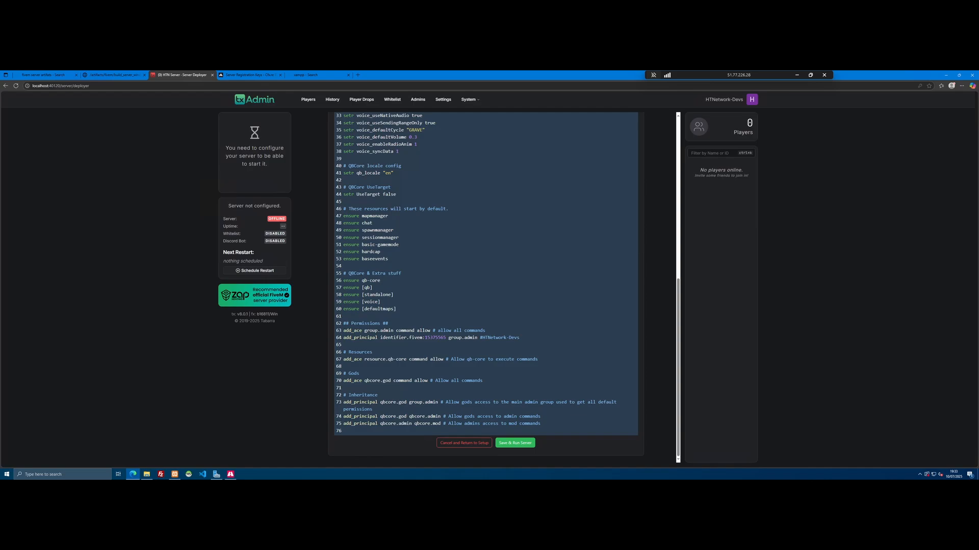
{"action": "left_click", "coordinate": [514, 443]}
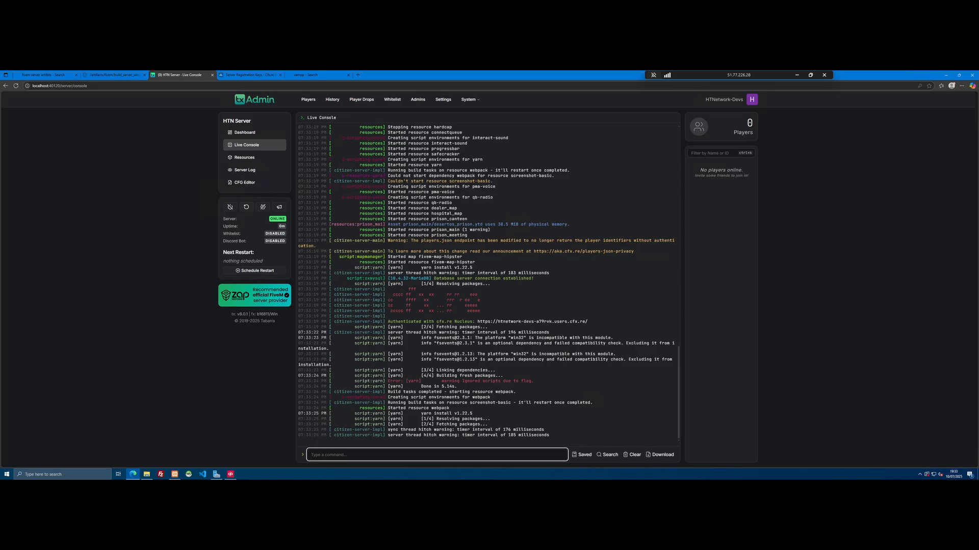
- Scroll the Live Console to confirm HTN Server is loading QBCore resources
{"action": "scroll", "scroll_direction": "down", "scroll_amount": 3}
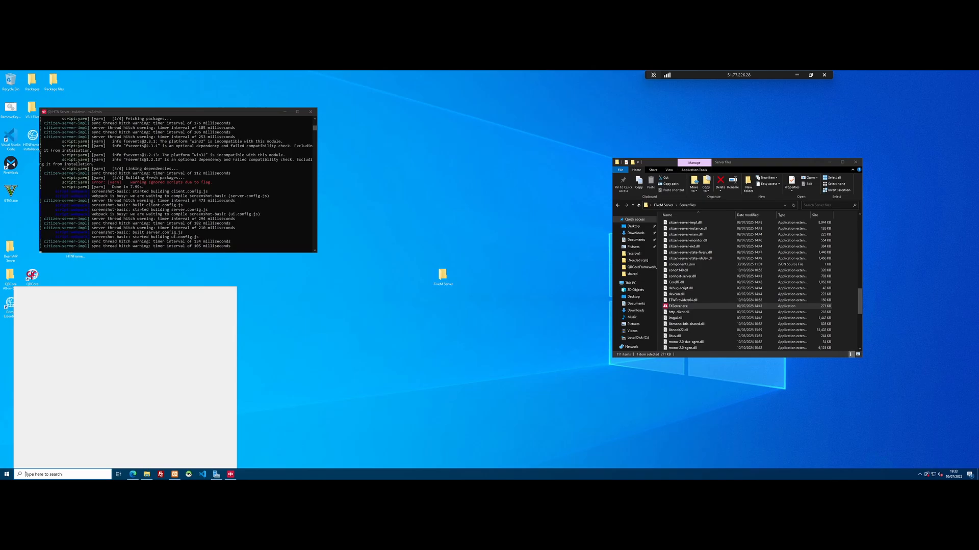
- Find the firewall via Start search and inspect the existing inbound and outbound 30120 rules
{"action": "type", "text": "fire"}
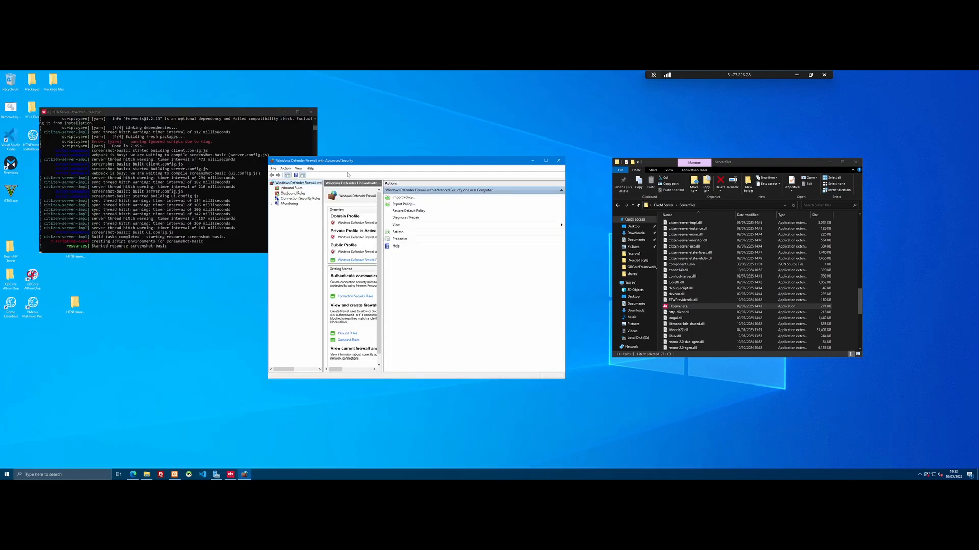
{"action": "left_click", "coordinate": [291, 188]}
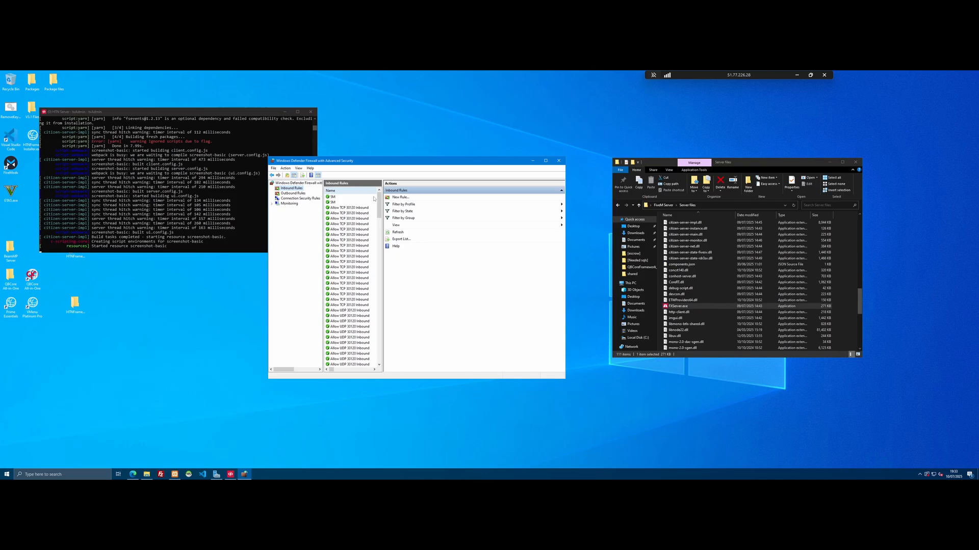
{"action": "left_click", "coordinate": [334, 197]}
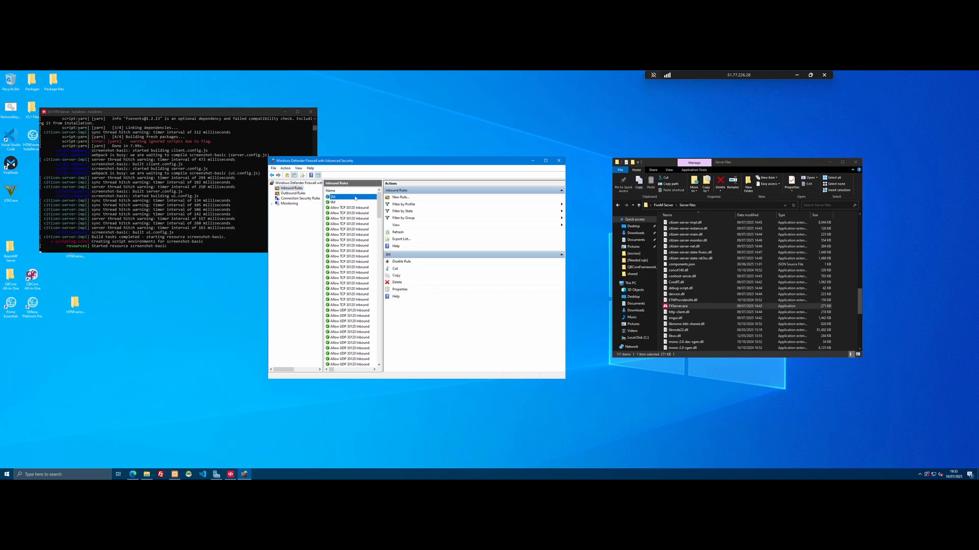
{"action": "left_click", "coordinate": [293, 192]}
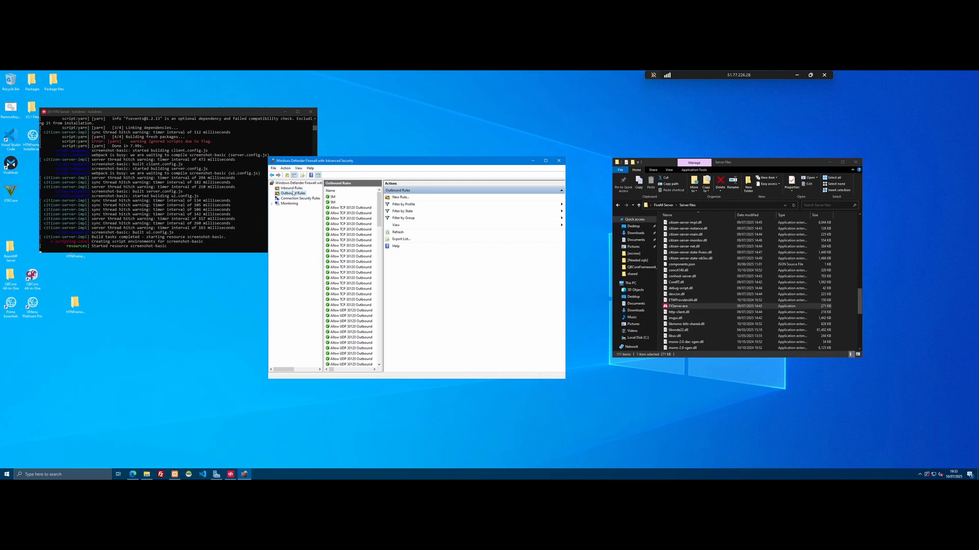
{"action": "left_click", "coordinate": [291, 188]}
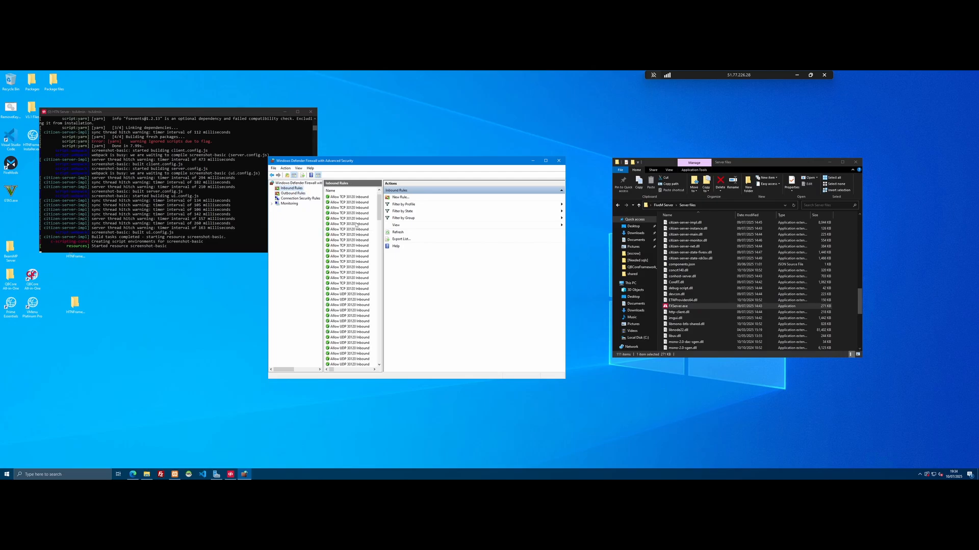
- Create a port-based inbound rule for TCP local port 30120
{"action": "left_click", "coordinate": [401, 197]}
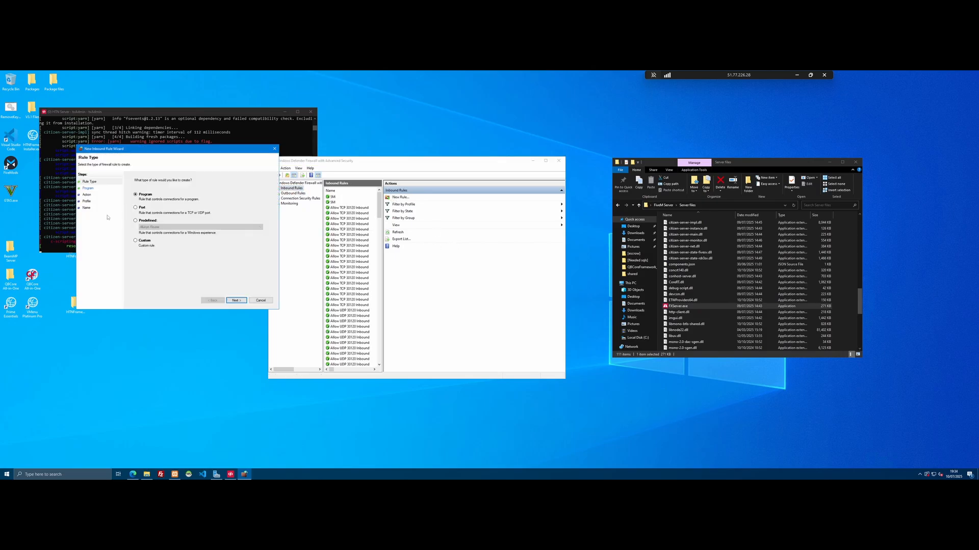
{"action": "left_click", "coordinate": [236, 300]}
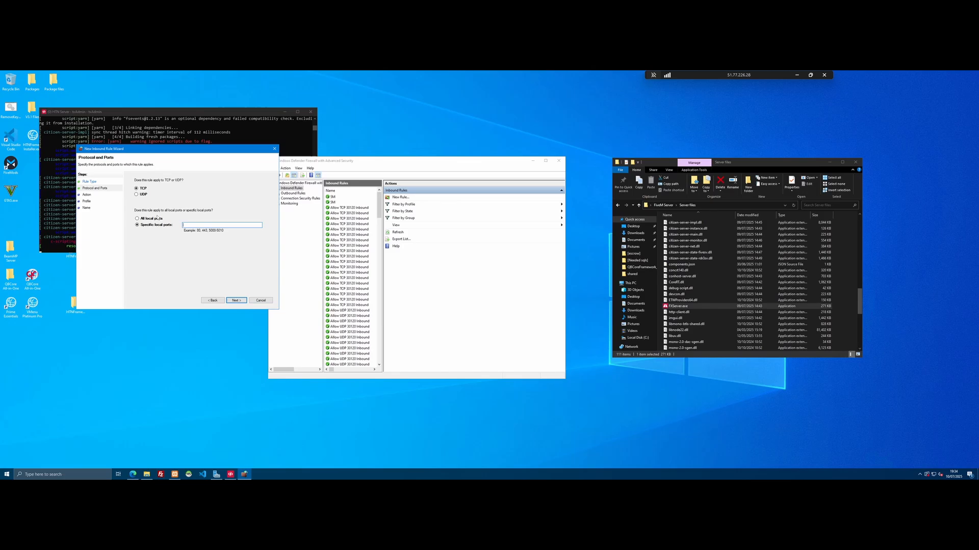
{"action": "type", "text": "30120"}
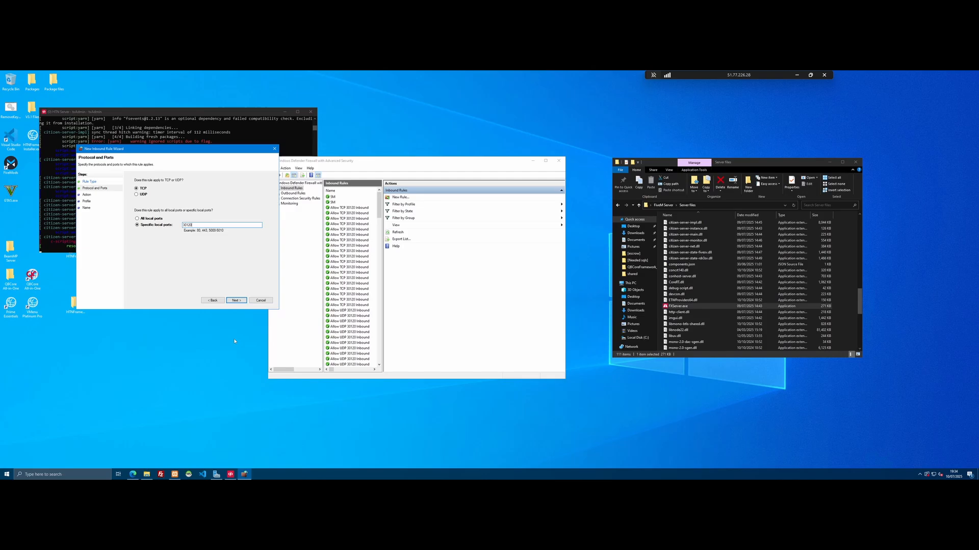
{"action": "left_click", "coordinate": [235, 300]}
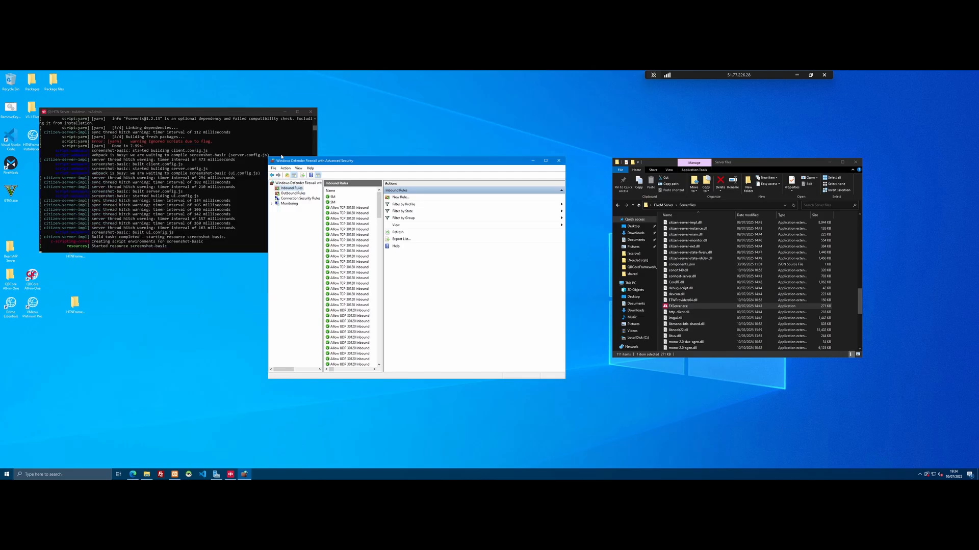
{"action": "left_click", "coordinate": [292, 193]}
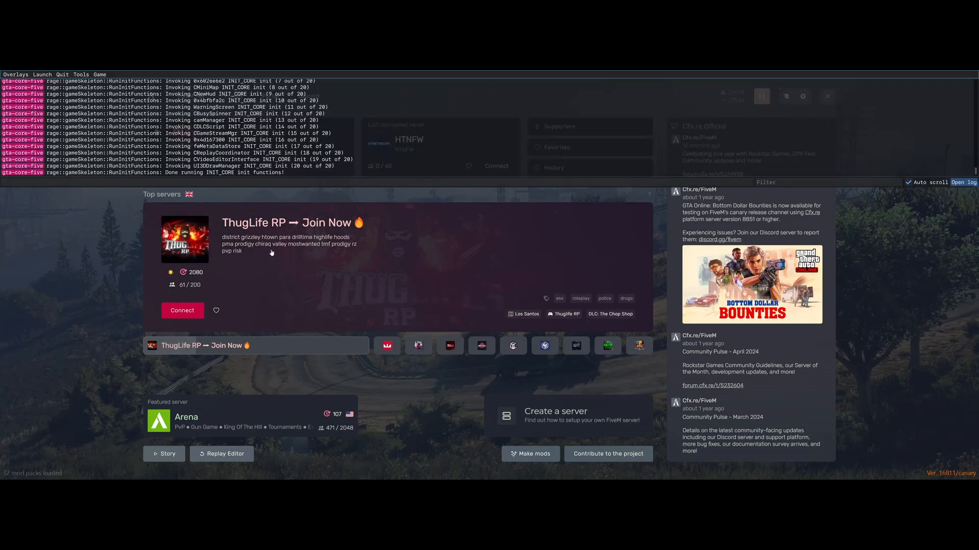
- Connect to 51.77.226.28 from the F8 console and accept the restart prompt
{"action": "type", "text": "connect 51.77.226.28"}
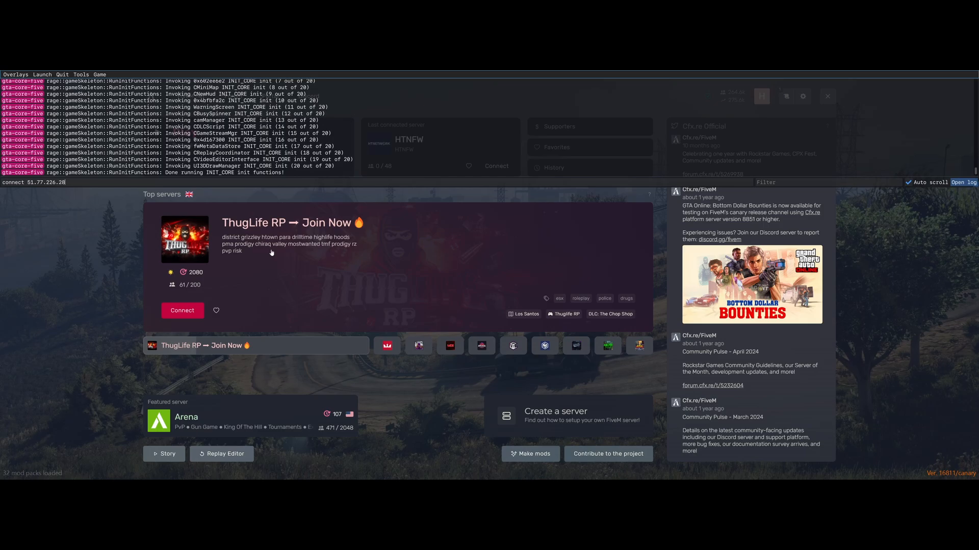
{"action": "left_click", "coordinate": [182, 311]}
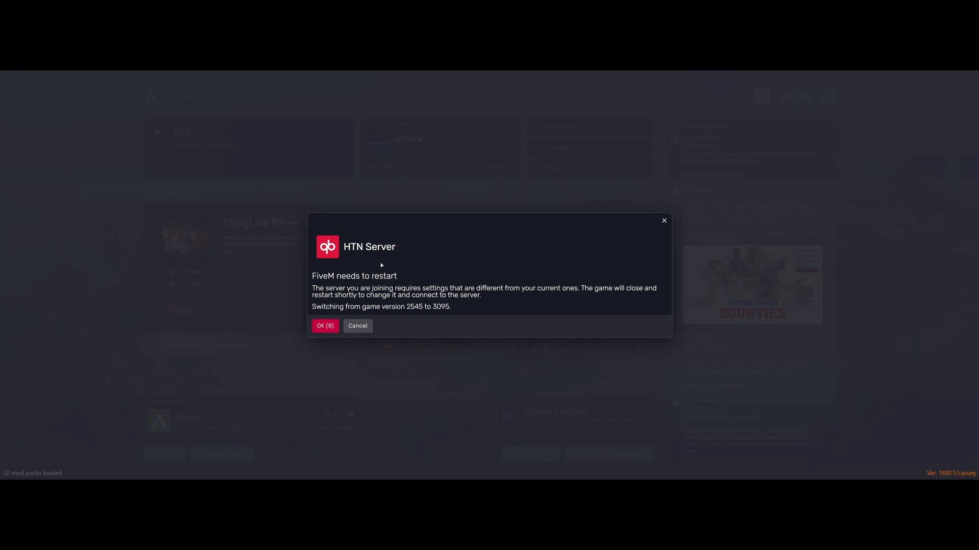
{"action": "left_click", "coordinate": [324, 325]}
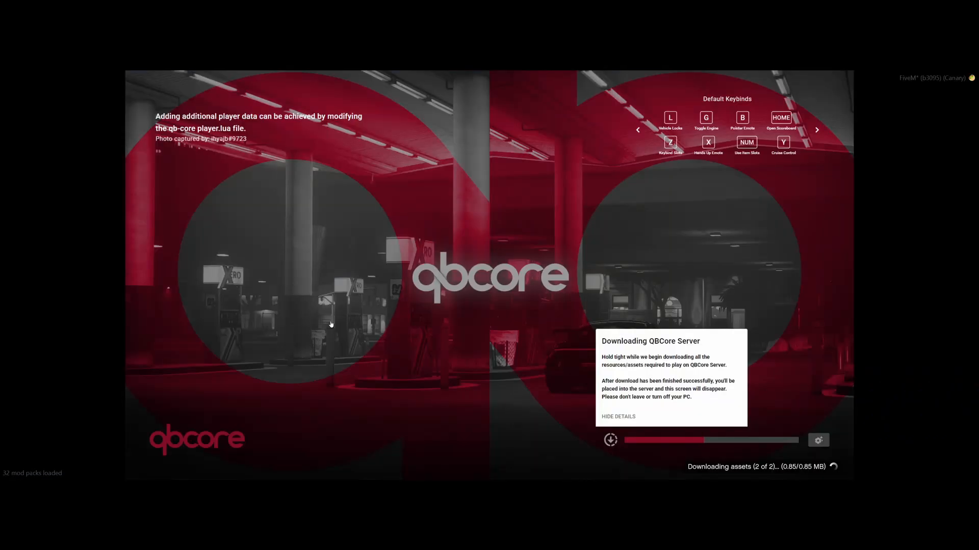